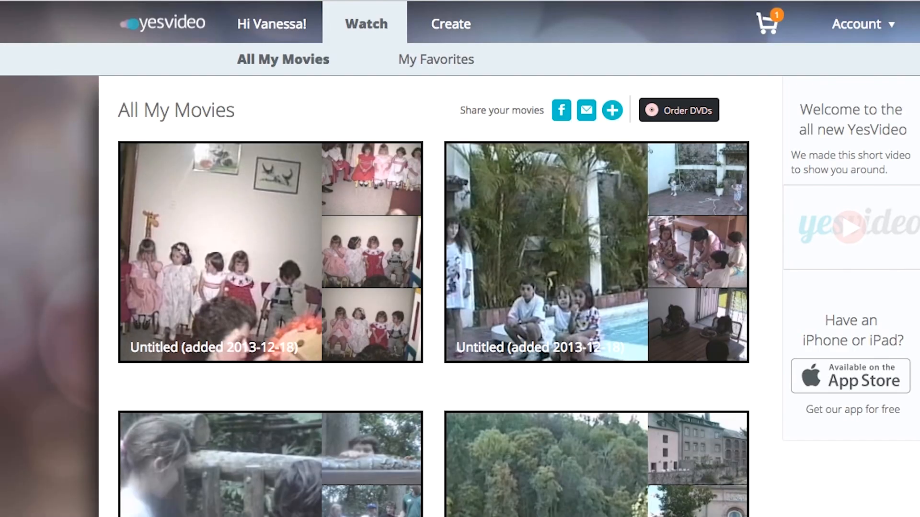
Step: Browse used VCR listings on eBay and USB video capture kits on Amazon
{"action": "left_click", "coordinate": [679, 110]}
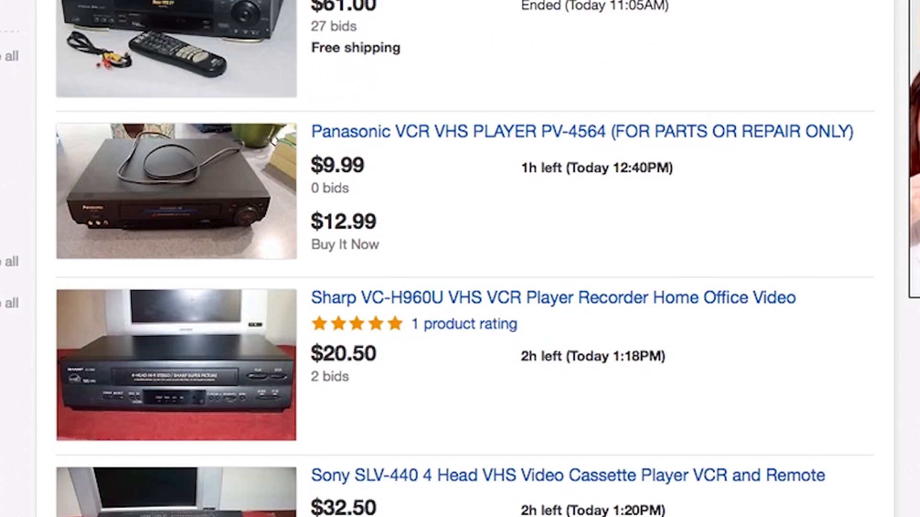
{"action": "scroll", "scroll_direction": "down", "scroll_amount": 3}
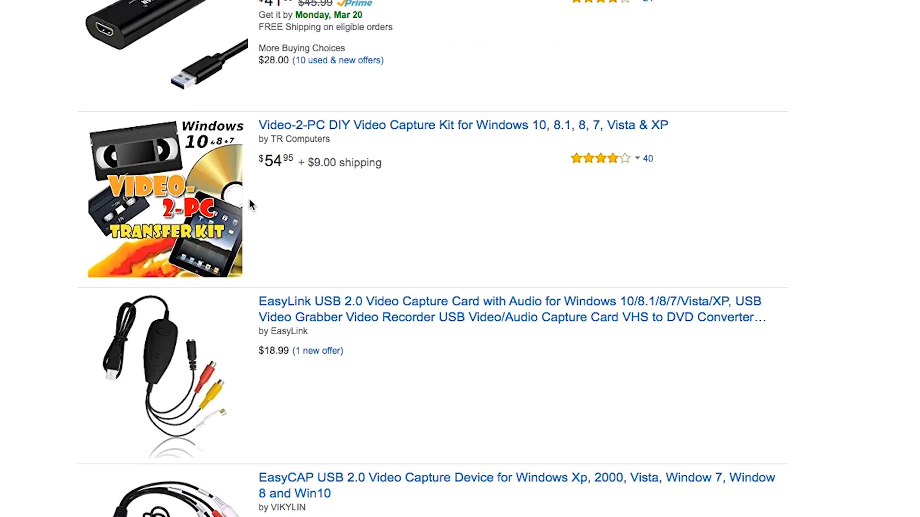
{"action": "scroll", "scroll_direction": "down", "scroll_amount": 3}
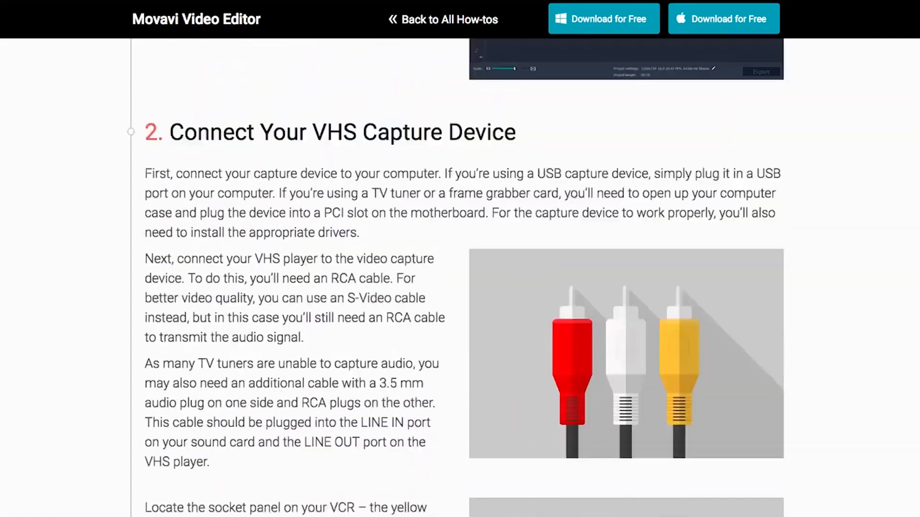
{"action": "scroll", "scroll_direction": "up", "scroll_amount": 3}
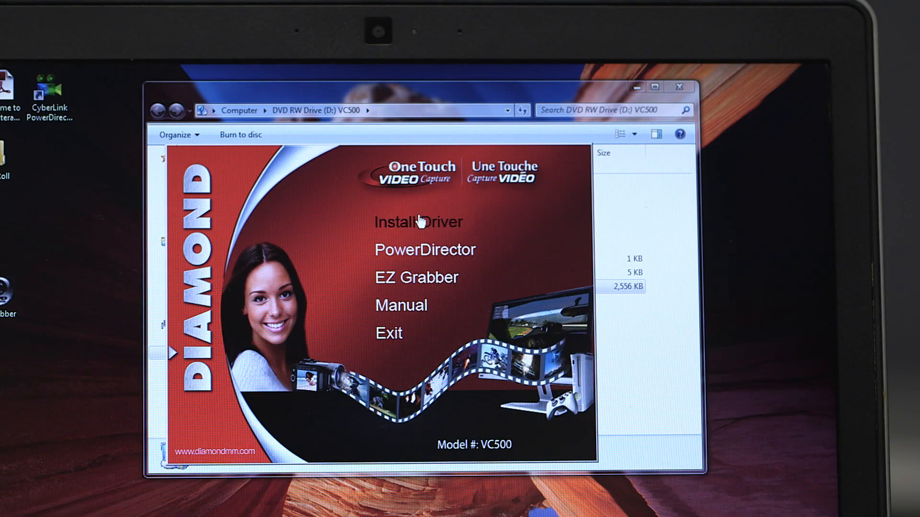
Step: Install the capture device driver from the One Touch Video Capture menu
{"action": "left_click", "coordinate": [424, 250]}
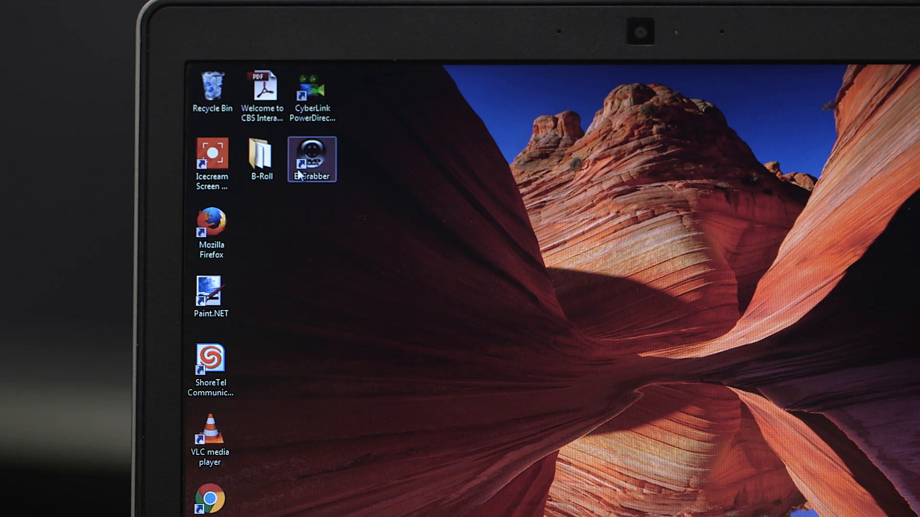
Step: Launch EZ Grabber and review its setup: NTSC_M video format, Composite source
{"action": "double_click", "coordinate": [311, 155]}
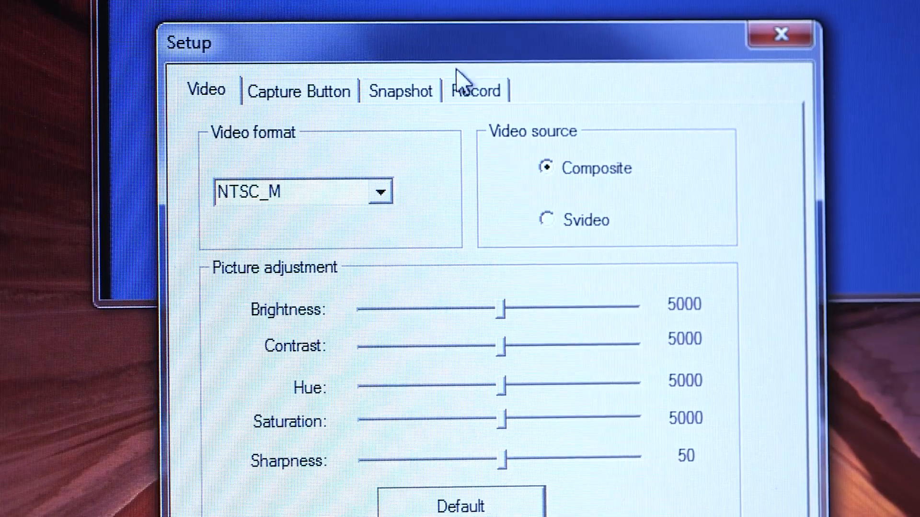
{"action": "left_click", "coordinate": [476, 91]}
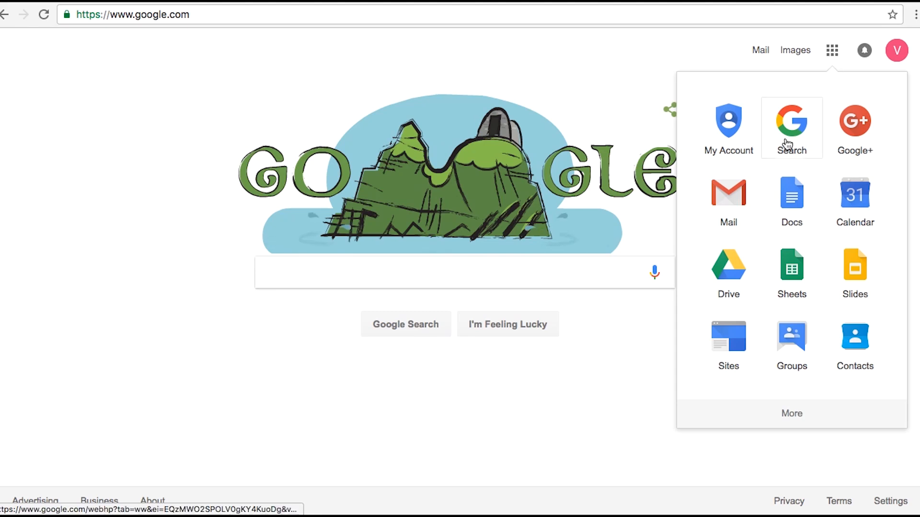
{"action": "left_click", "coordinate": [728, 268]}
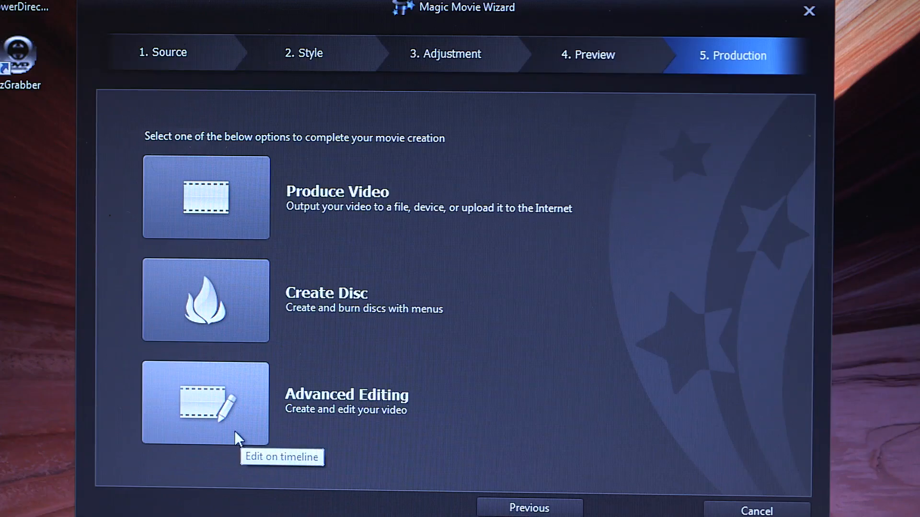
Step: Choose Advanced Editing, check a timeline clip's Trim options, and return to the timeline
{"action": "left_click", "coordinate": [205, 404]}
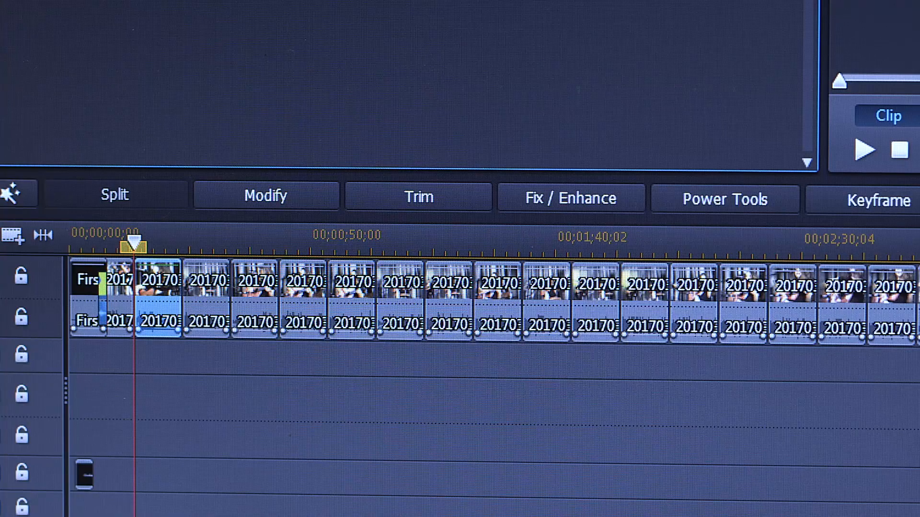
{"action": "right_click", "coordinate": [152, 320]}
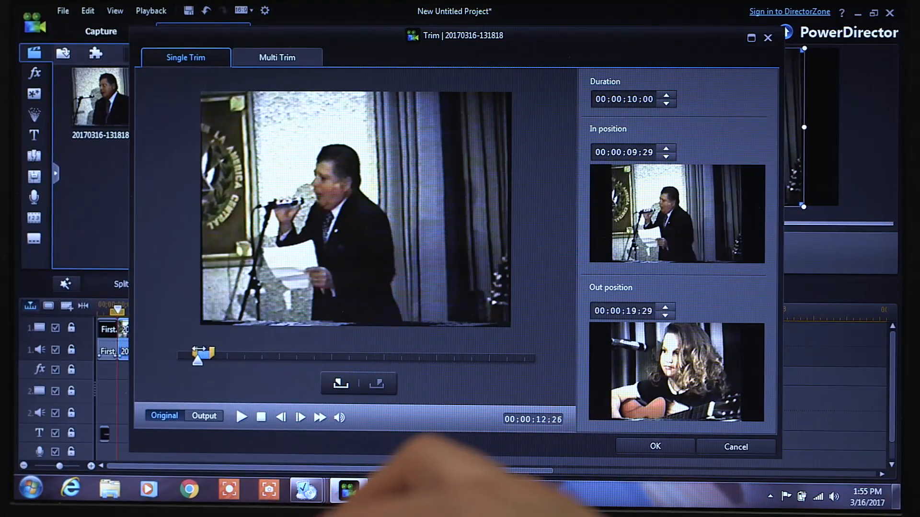
{"action": "left_click", "coordinate": [654, 447]}
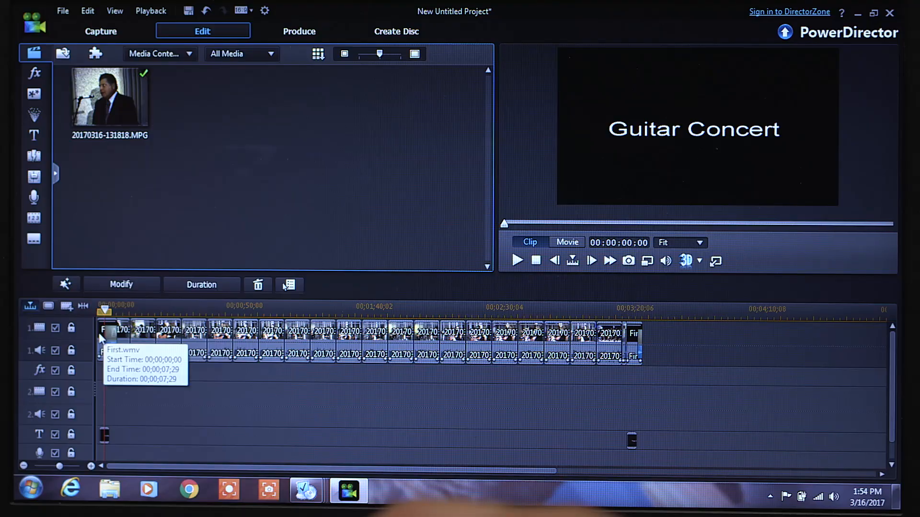
{"action": "mouse_move", "coordinate": [258, 284]}
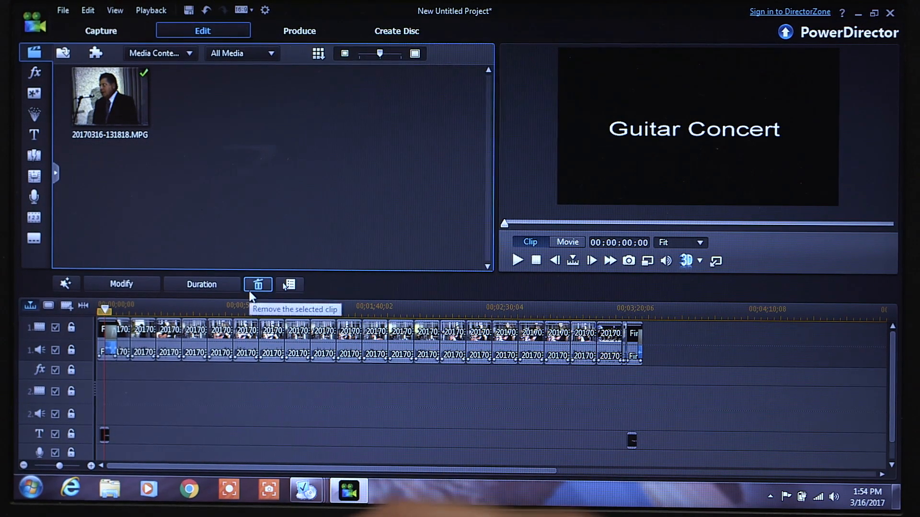